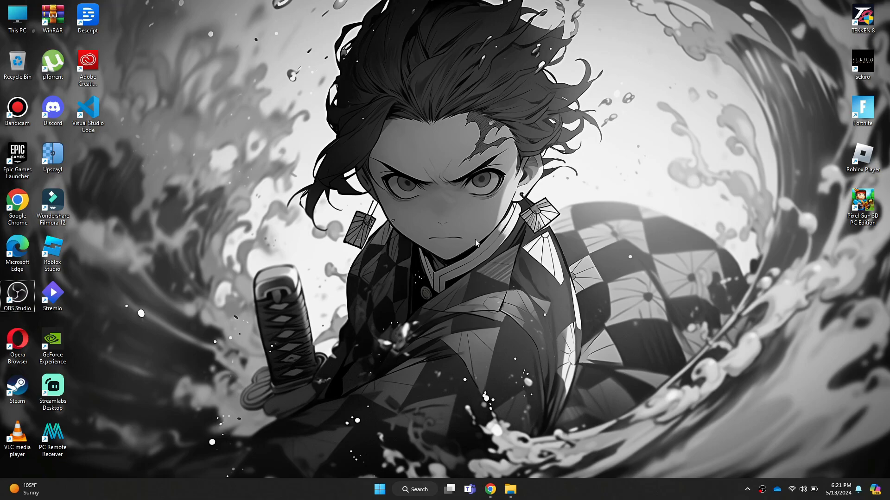
# Bring up the Run dialog with Win+R
pyautogui.press('Win+r')
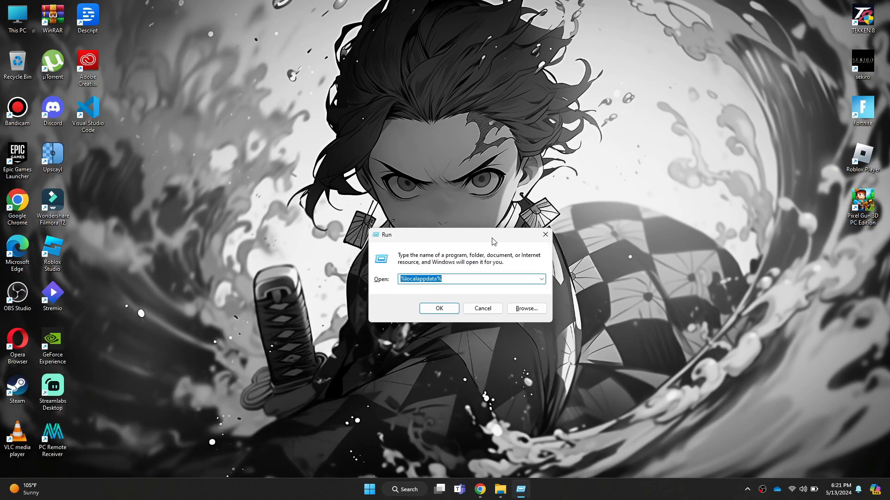
# Launch Network Connections via ncpa.cpl, listing Ethernet, Local Area Connection and Wi-Fi
pyautogui.write('ncpa.cpl')
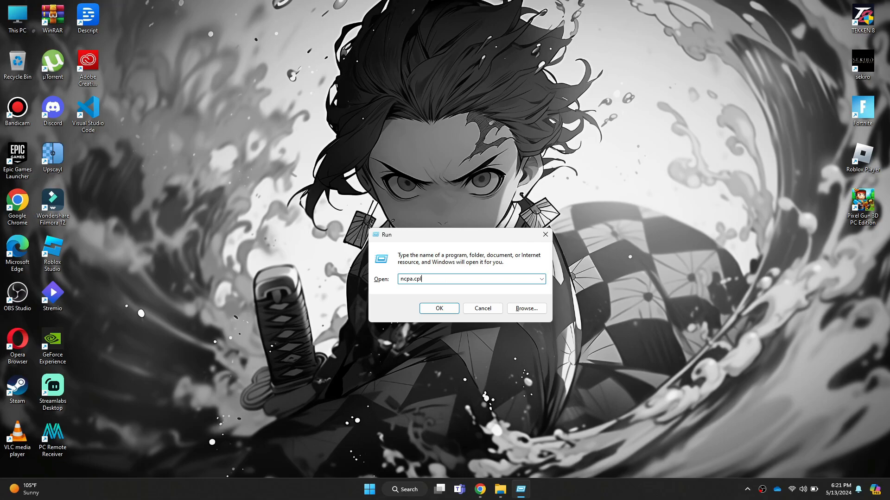
pyautogui.click(438, 308)
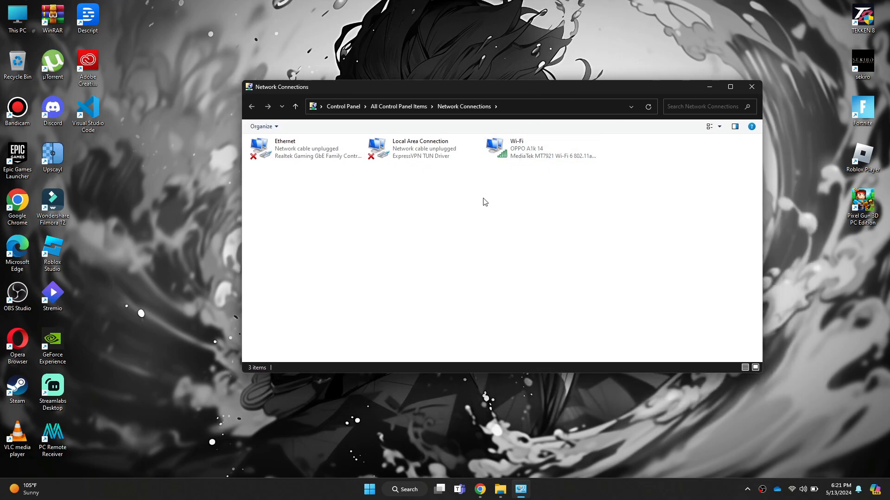
# Disable and re-enable the Wi-Fi connection from its context menu
pyautogui.rightClick(525, 148)
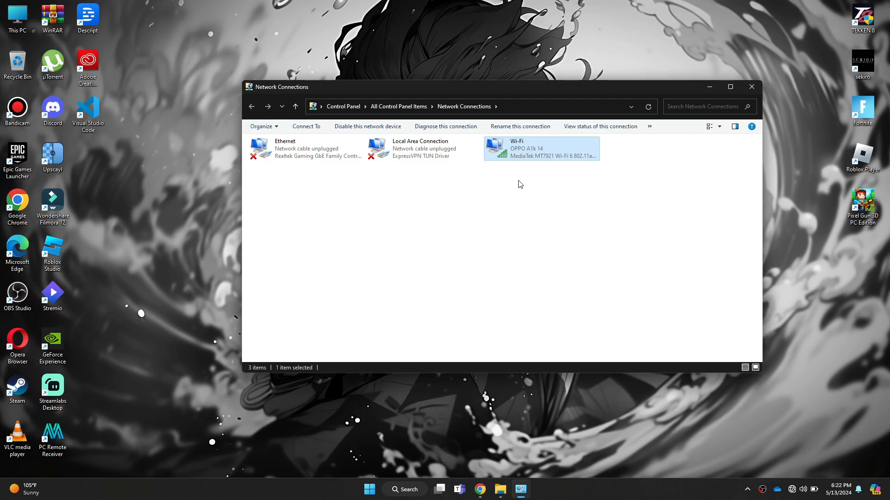
pyautogui.click(751, 87)
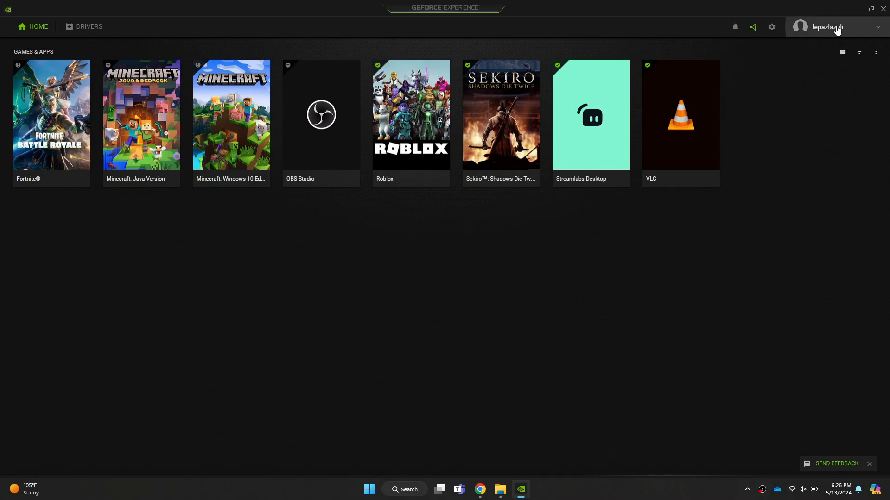
pyautogui.click(832, 27)
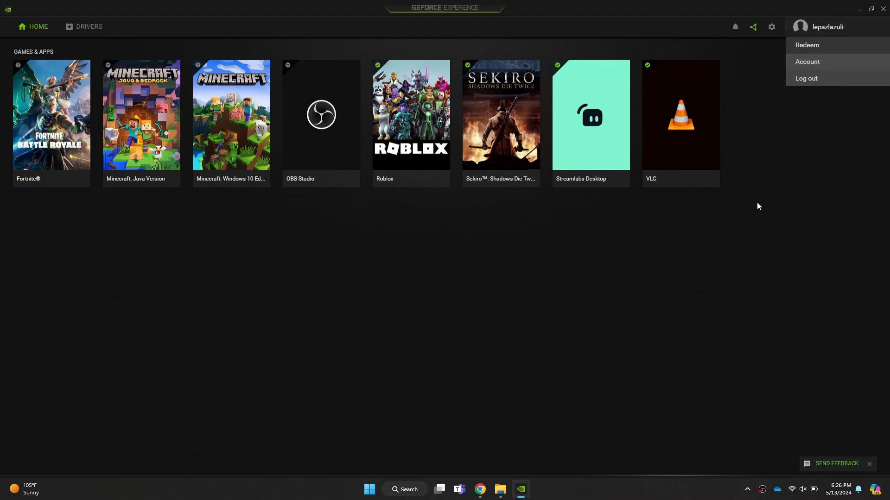
pyautogui.click(824, 26)
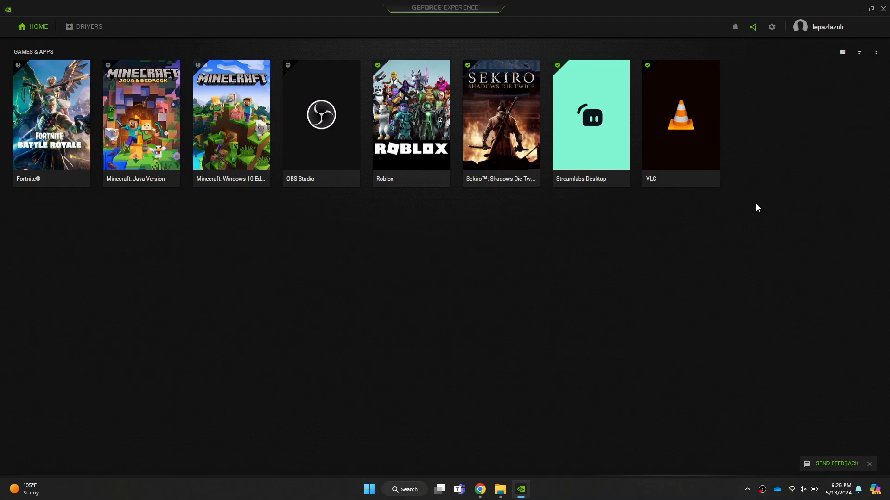